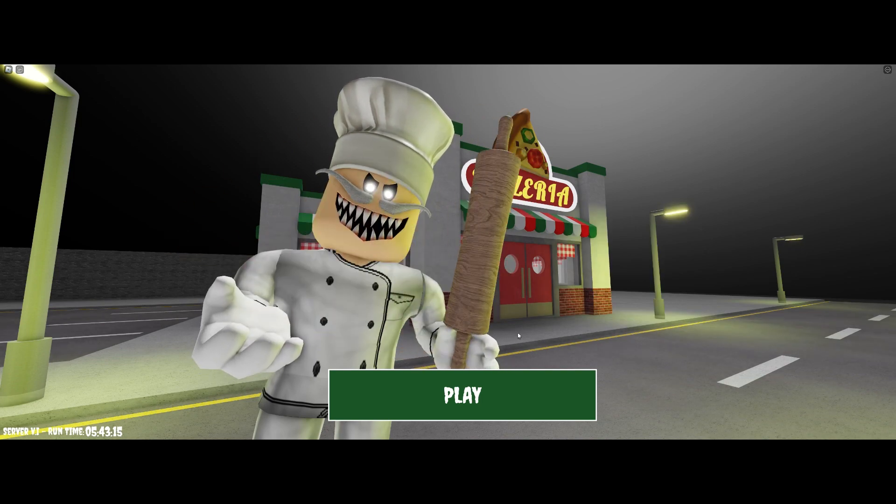
pyautogui.moveTo(857, 109)
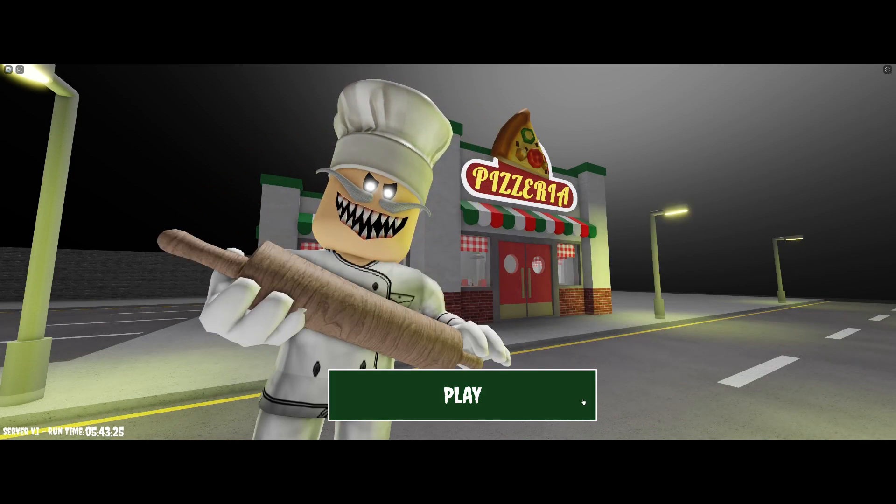
# Step: Enter the pizzeria world and start walking the avatar forward
pyautogui.click(462, 394)
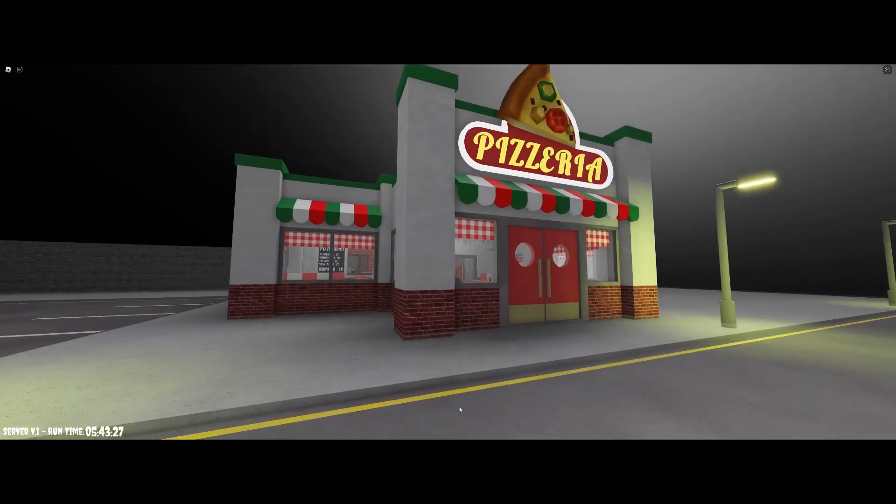
pyautogui.press('w')
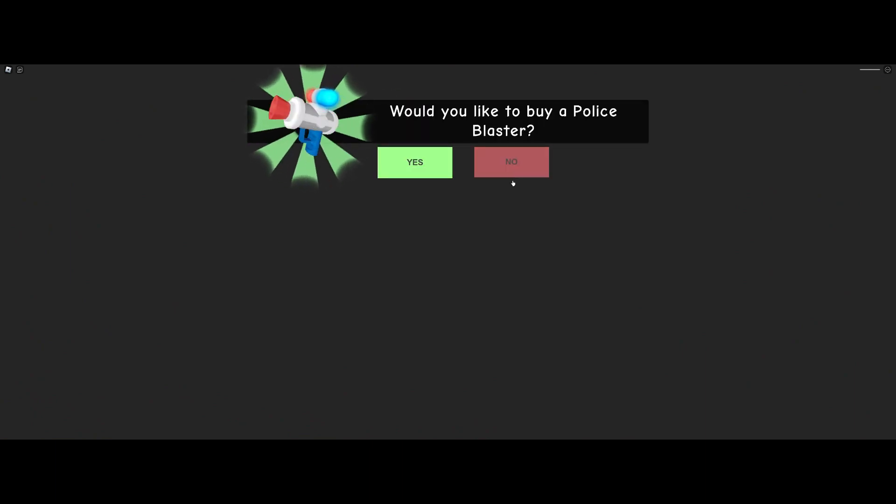
# Step: Decline the Grapple Gun, Player Vacuum and Heli Hat 2000 purchase offers while exploring
pyautogui.click(511, 161)
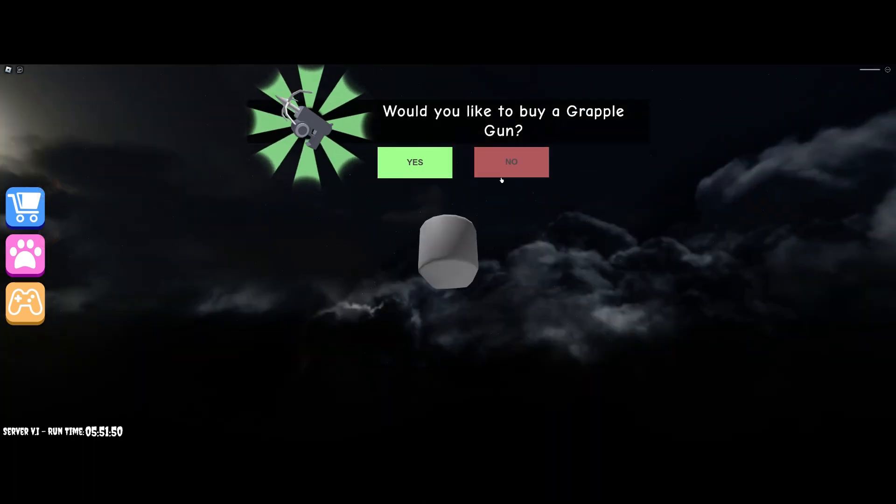
pyautogui.click(510, 162)
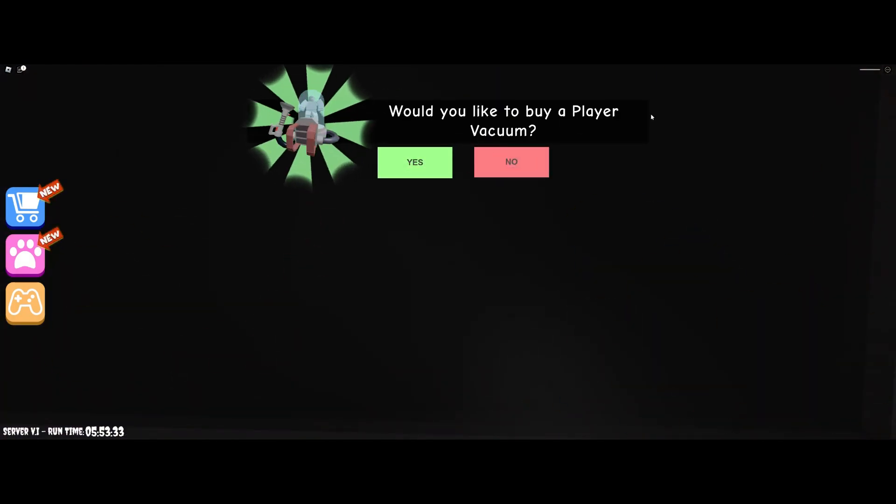
pyautogui.click(510, 161)
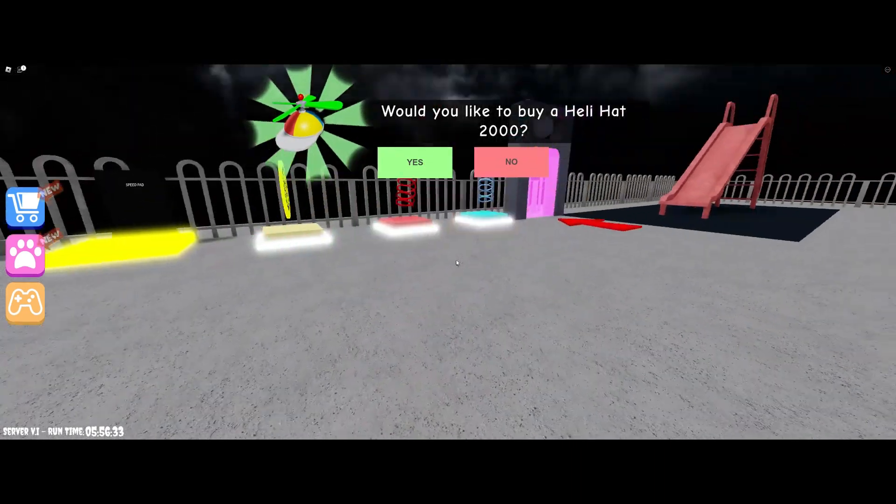
pyautogui.click(510, 162)
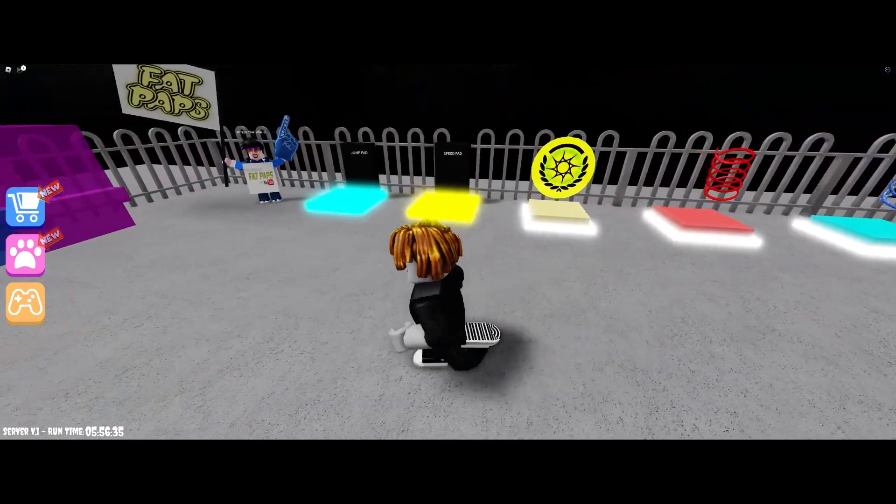